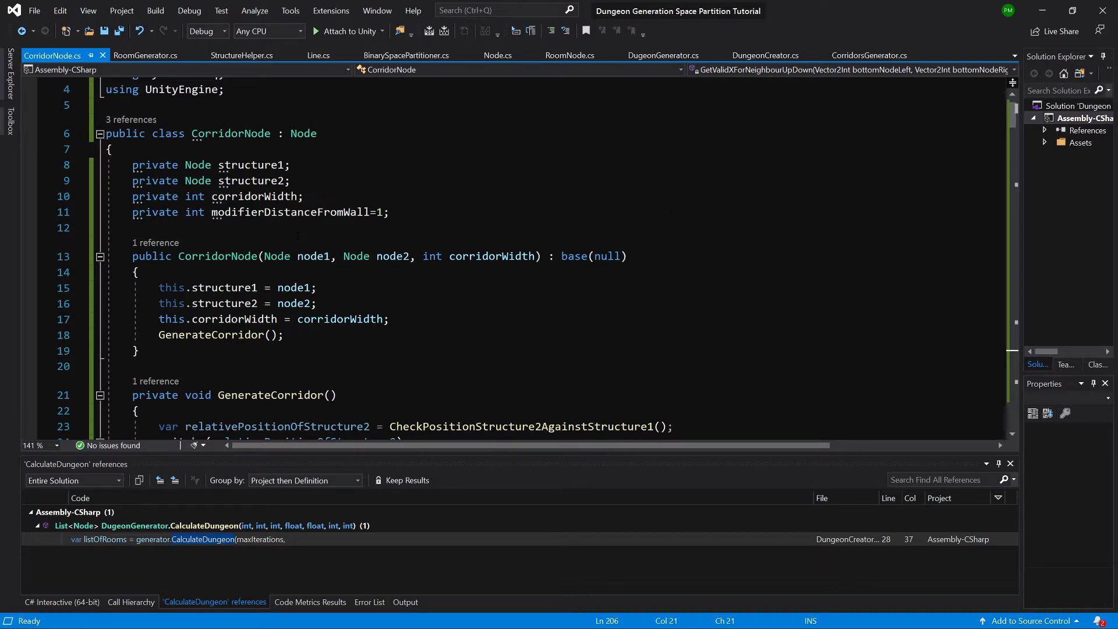
Browse the CorridorsGenerator and DungeonCreator scripts, then view DungeonGenerator's CalculateDungeon return line
click(869, 55)
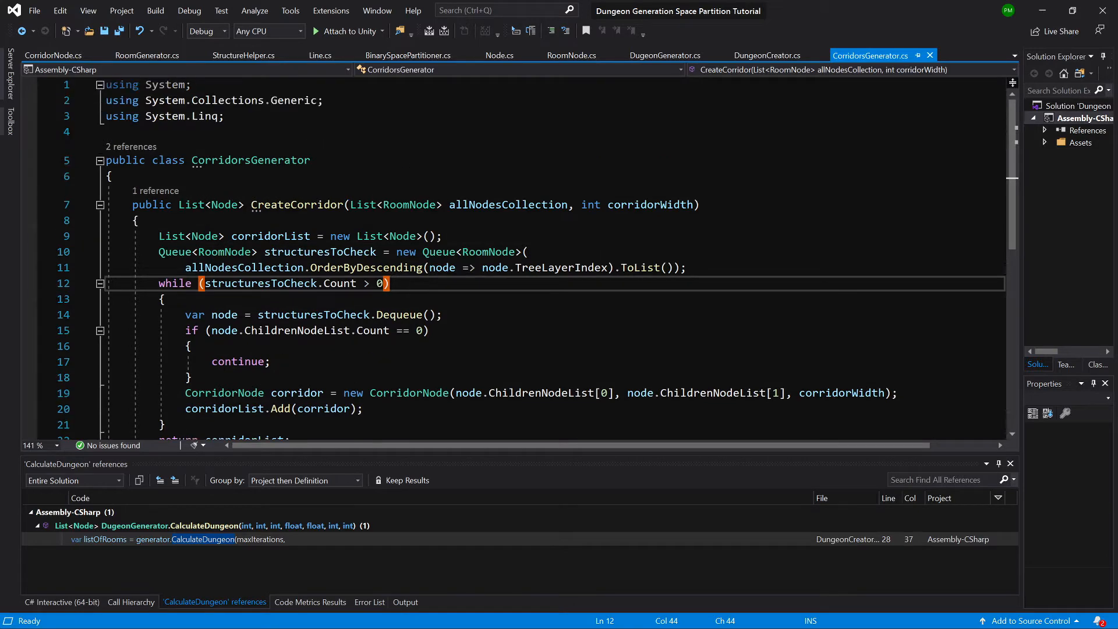
click(767, 55)
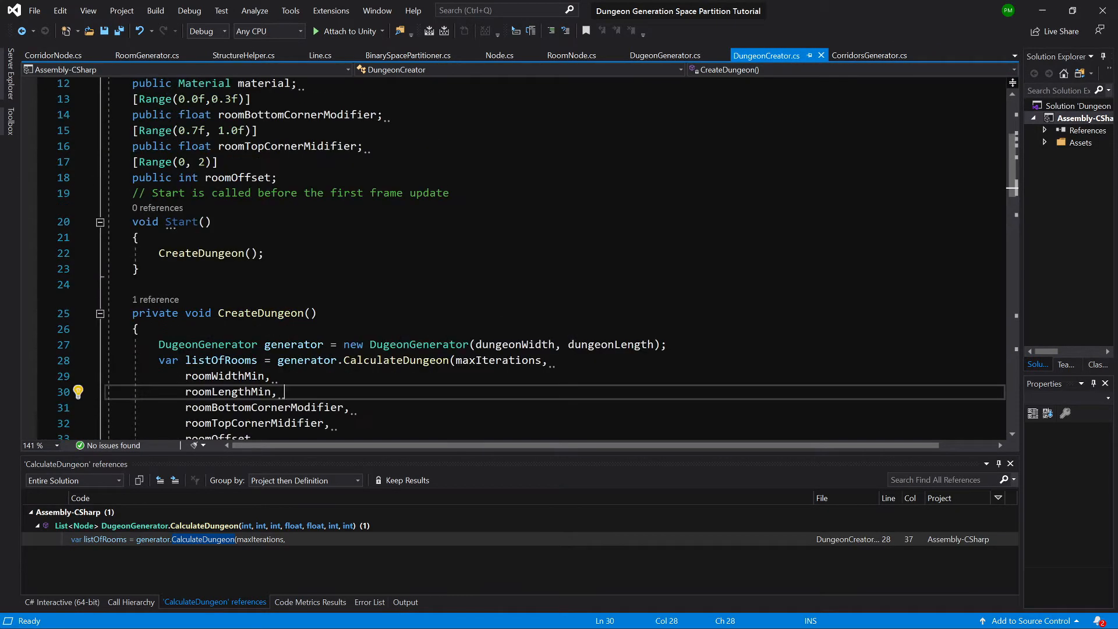
click(665, 55)
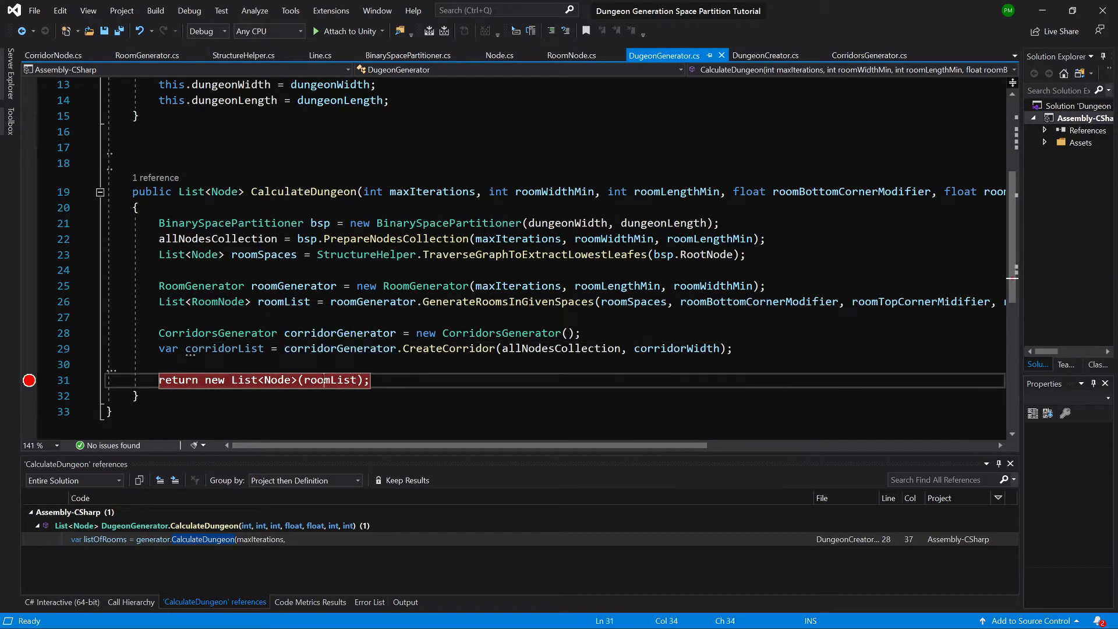
Append .Concat(corridorList) to the return new List<Node>(roomList) statement
click(161, 365)
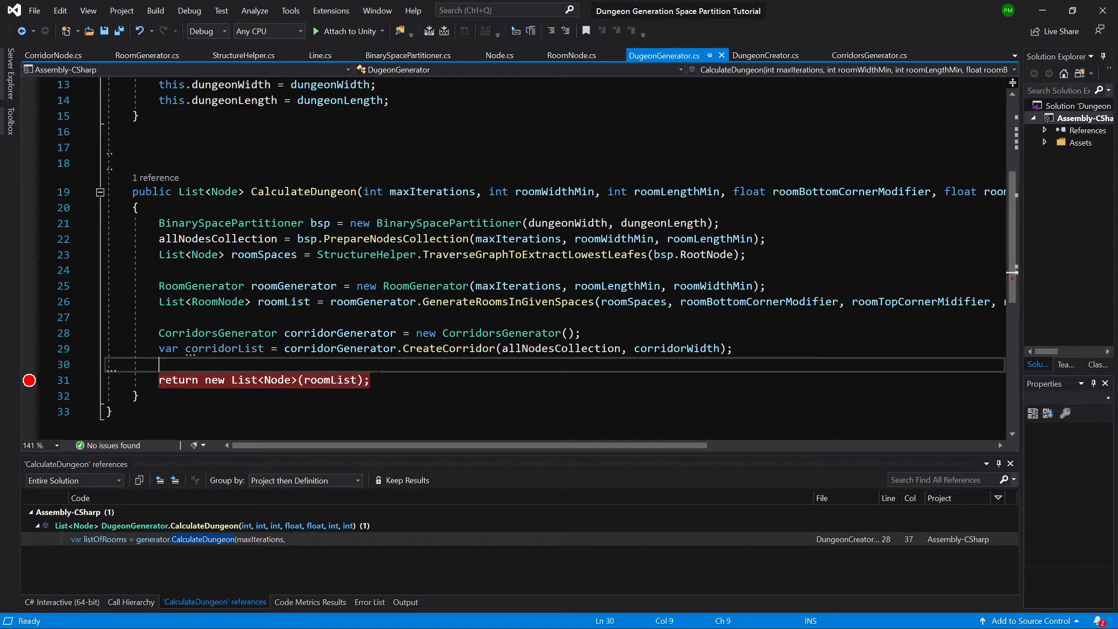
text(.)
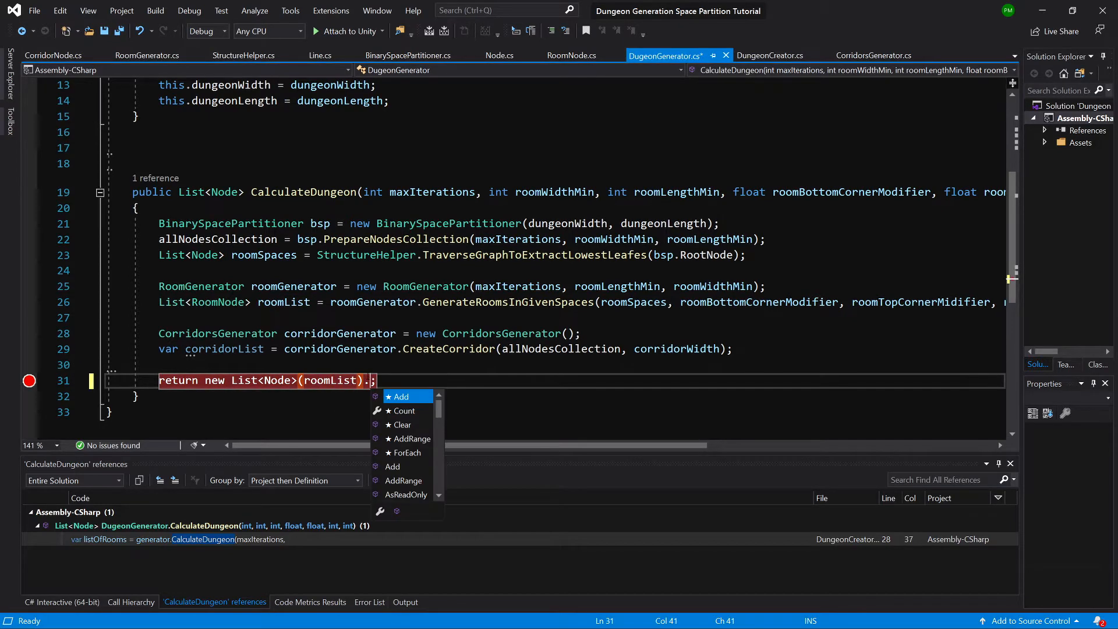
text(Com)
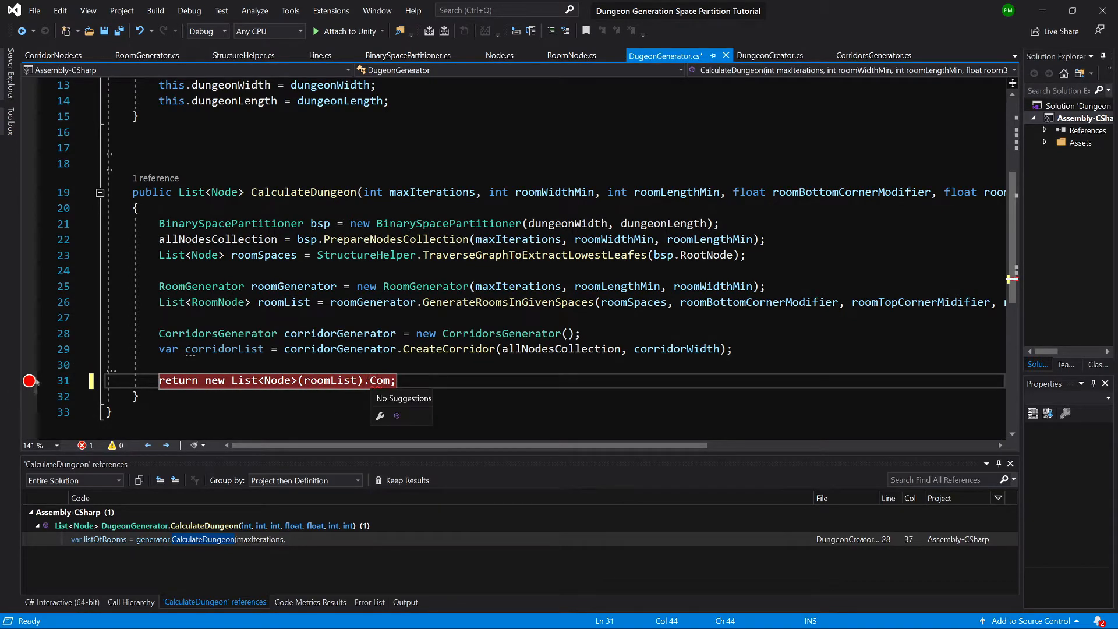
text(cat)
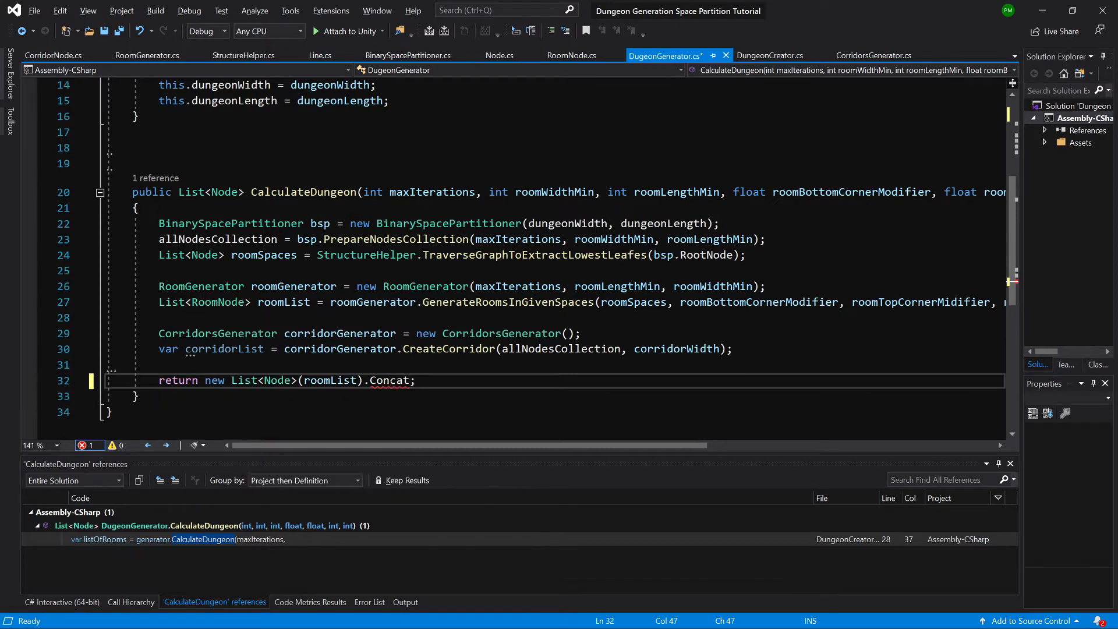
text(()
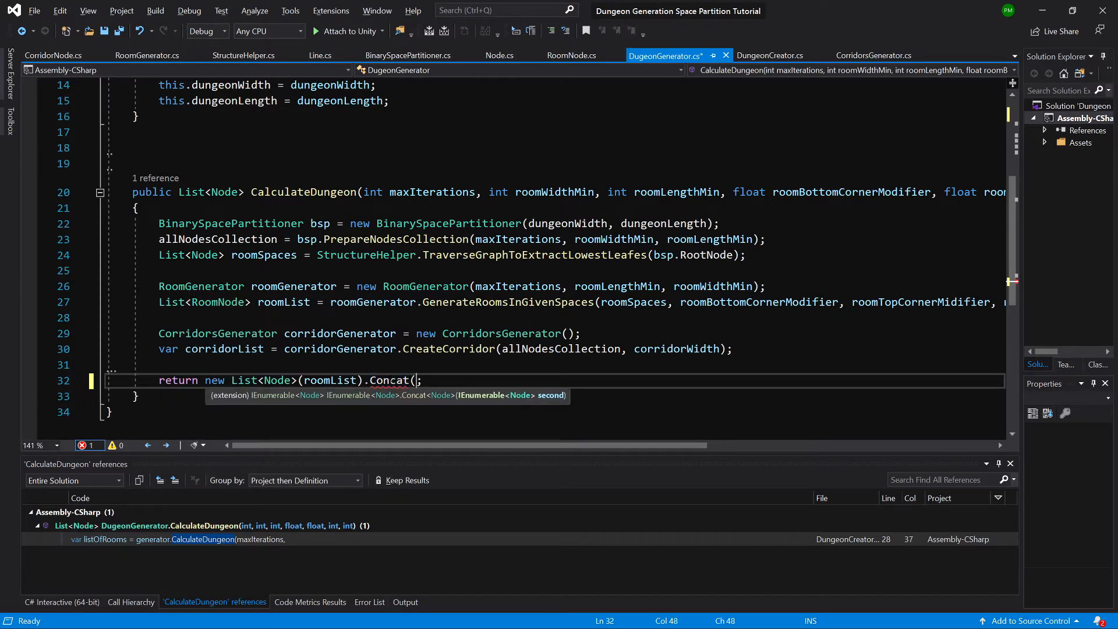
text(co)
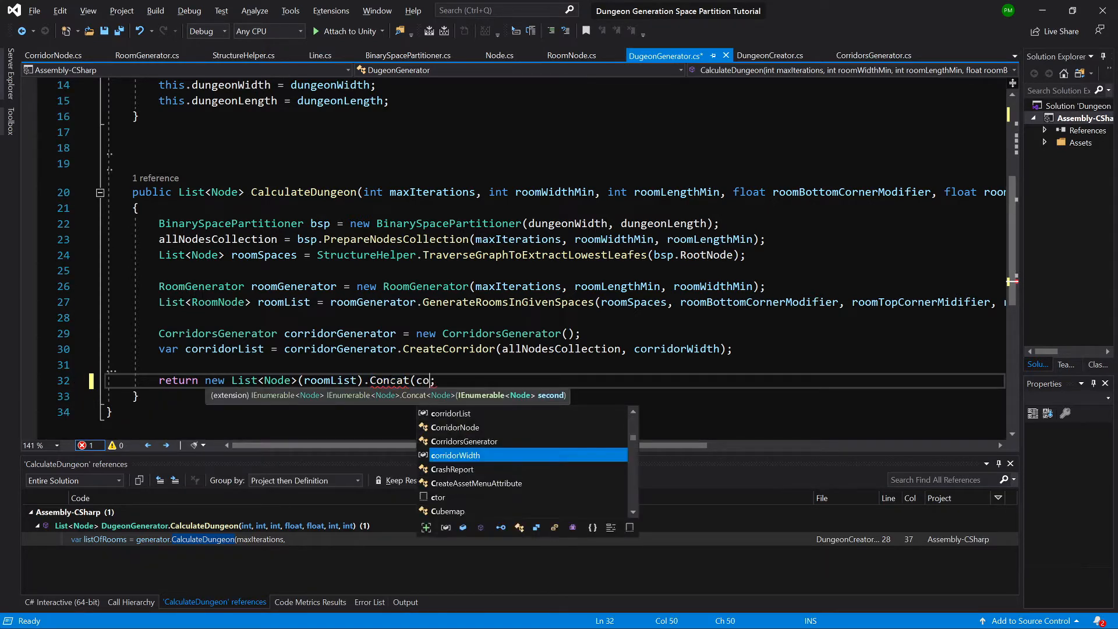
text(rr)
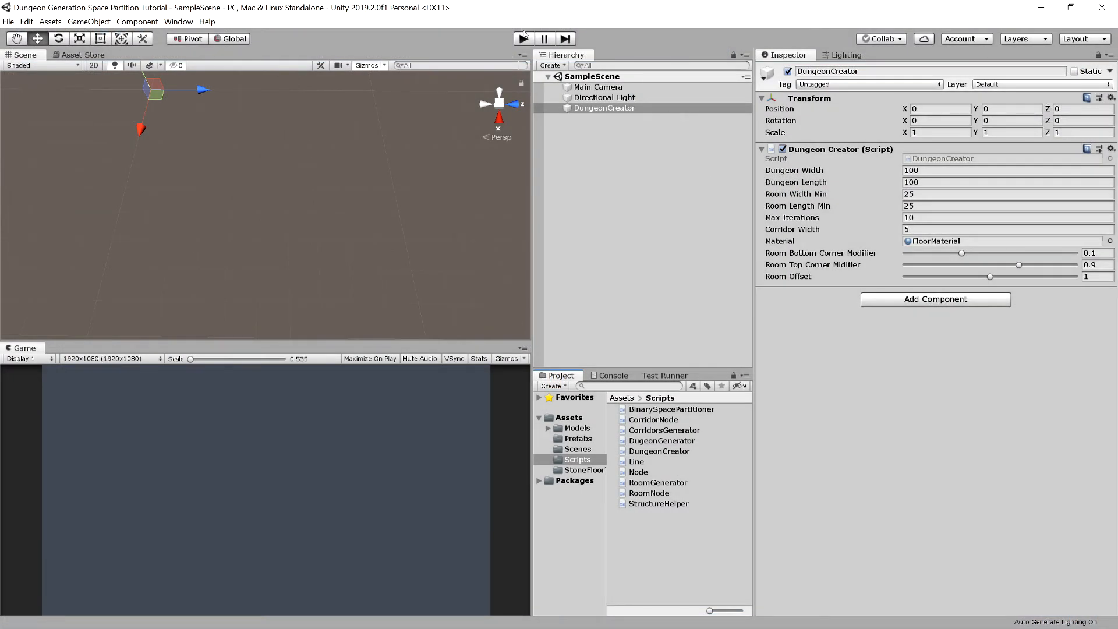
click(523, 39)
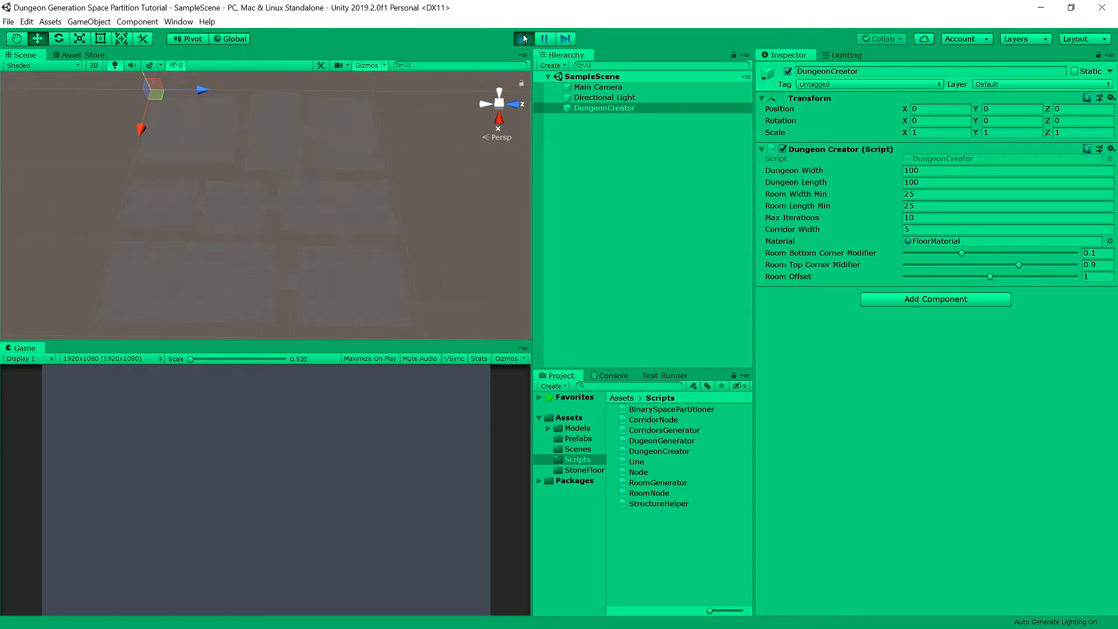
click(524, 38)
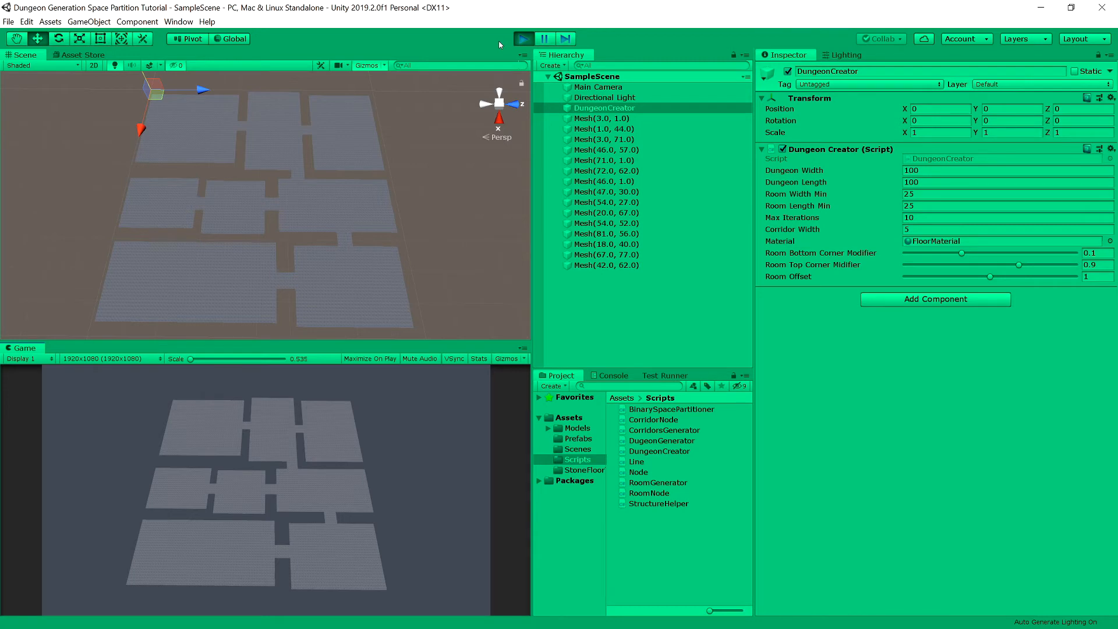
click(523, 38)
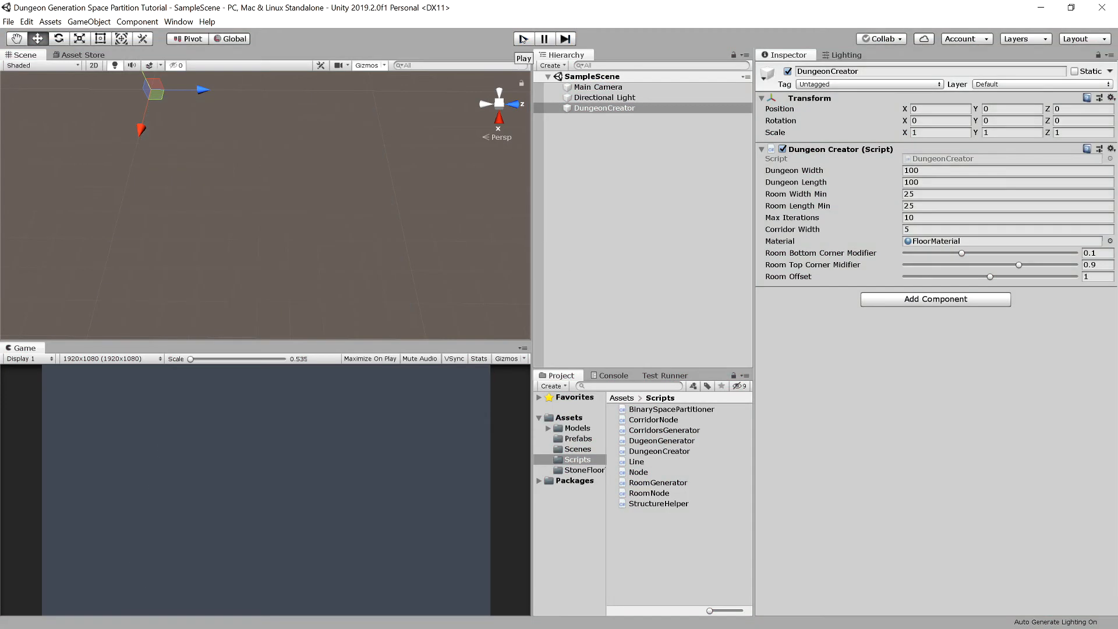
Enter play mode to generate a new layout of rooms joined by corridors
click(525, 38)
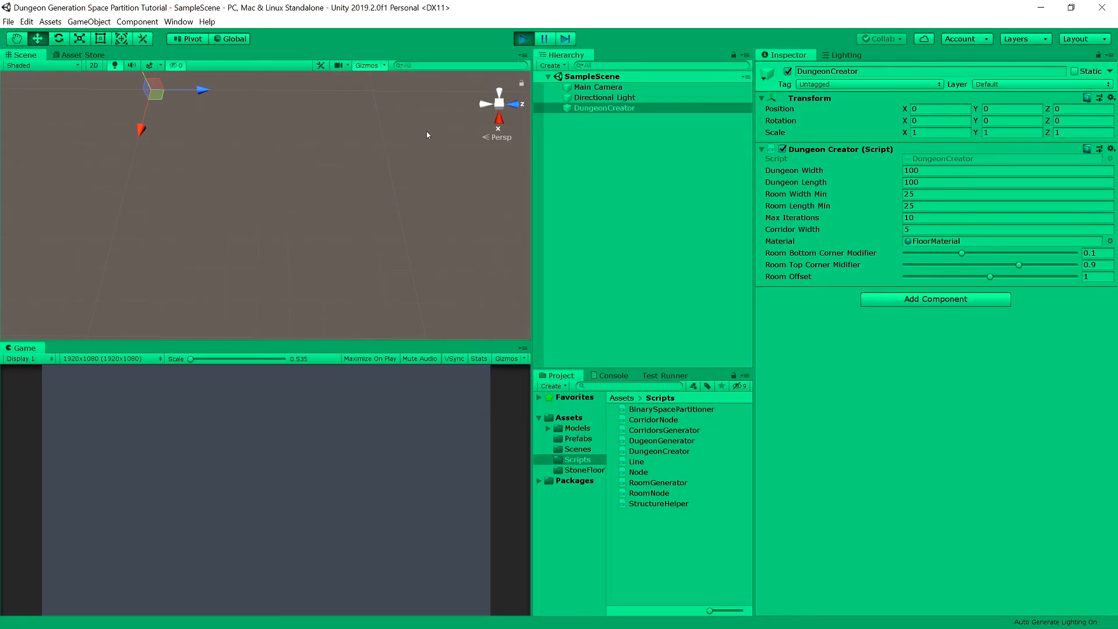
click(522, 37)
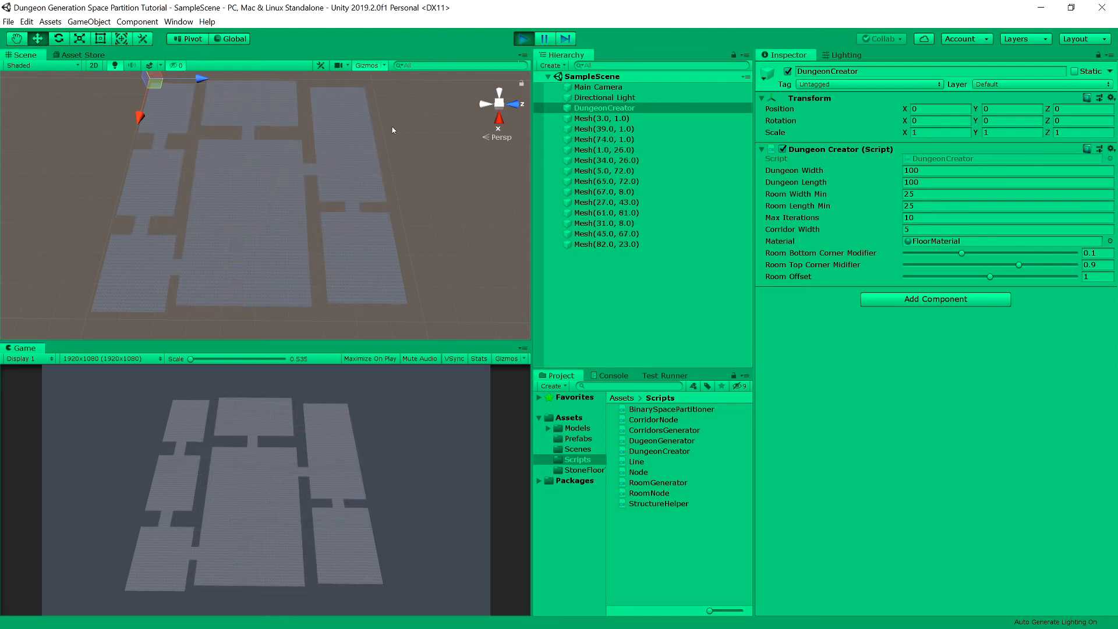
mouse_move(471, 240)
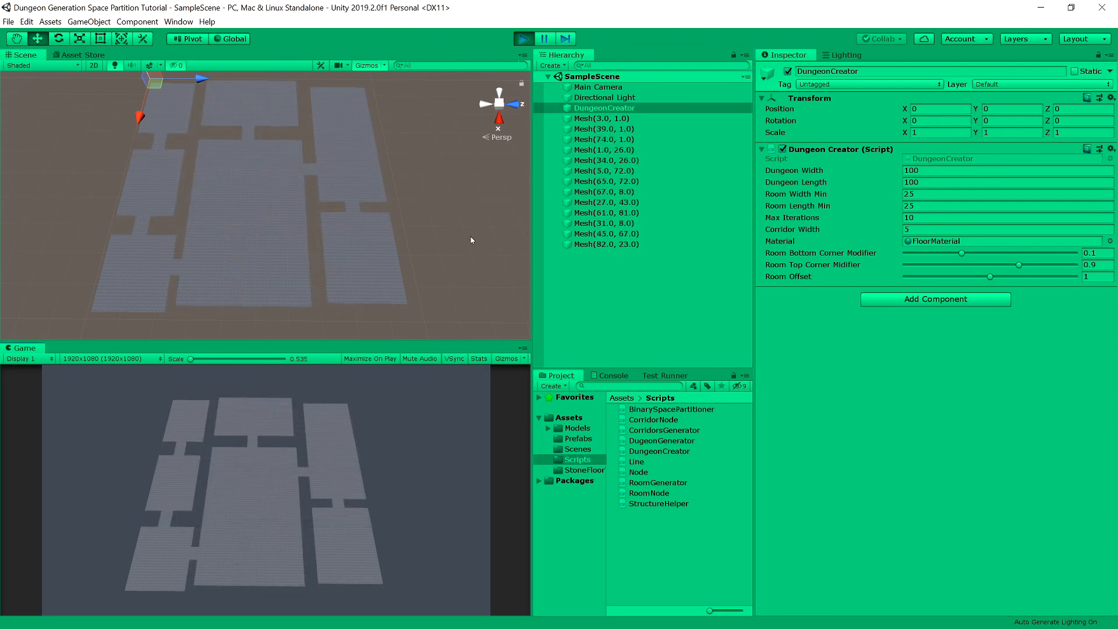